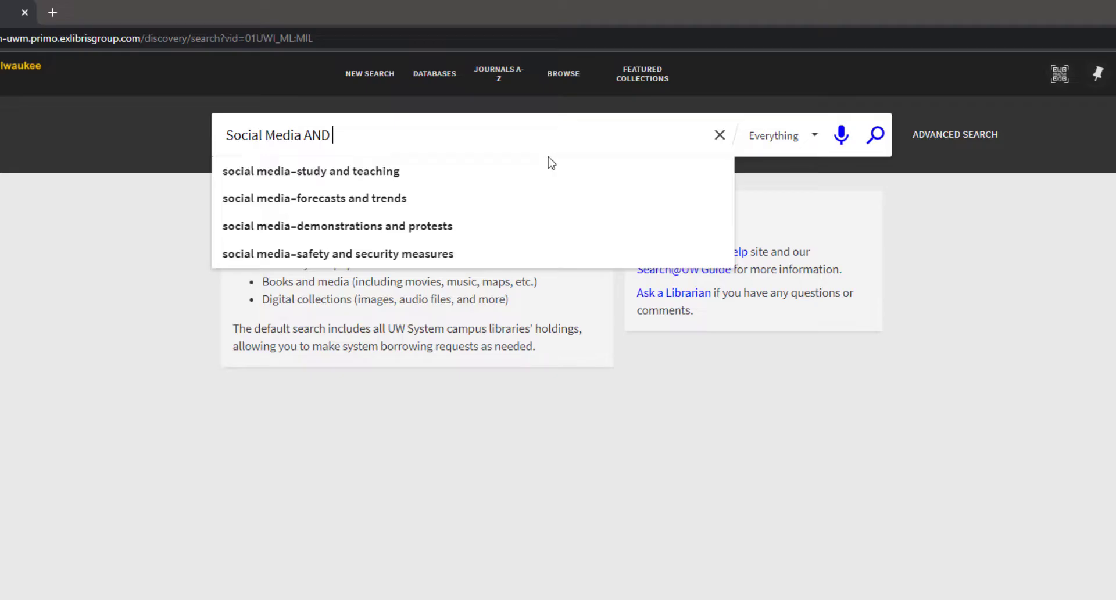
# - Search the UW-Milwaukee Primo catalogue for 'Special Effects and Budget', returning 5,052 articles and books
pyautogui.write('privacy')
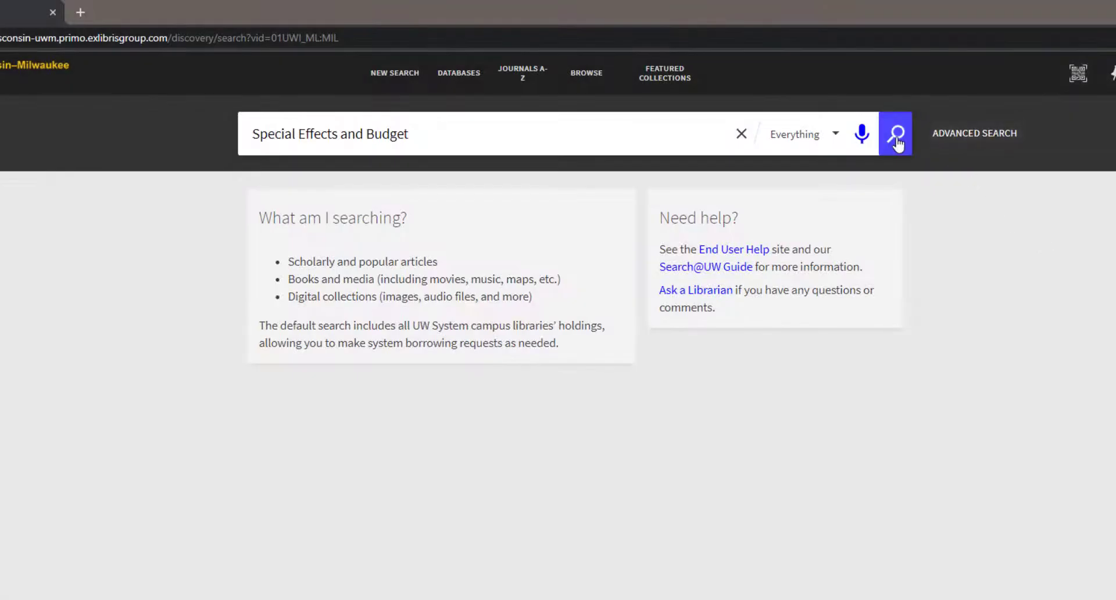
pyautogui.click(895, 134)
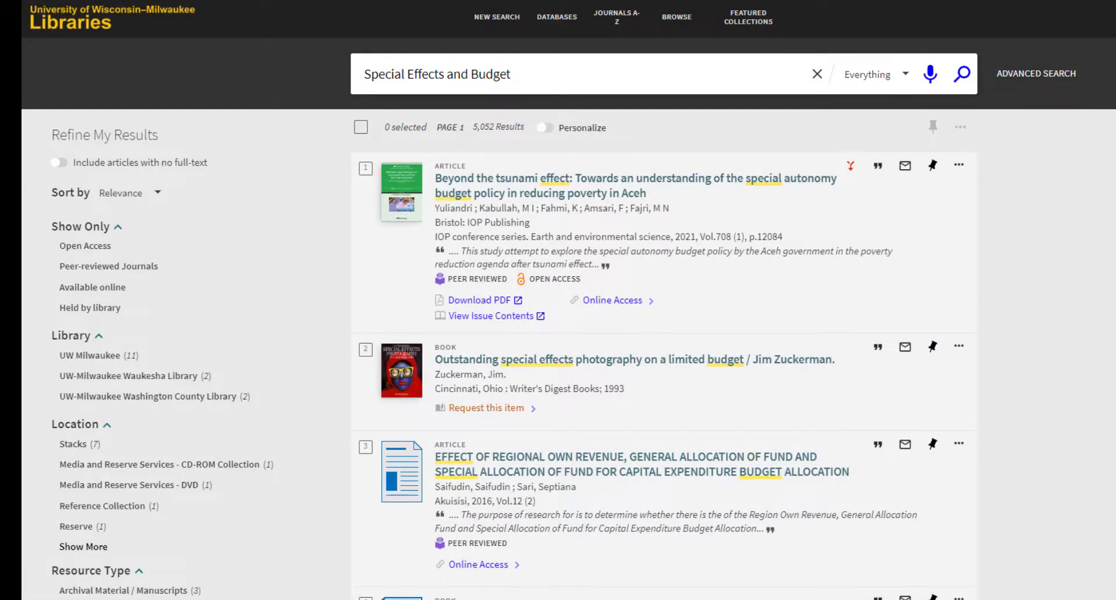